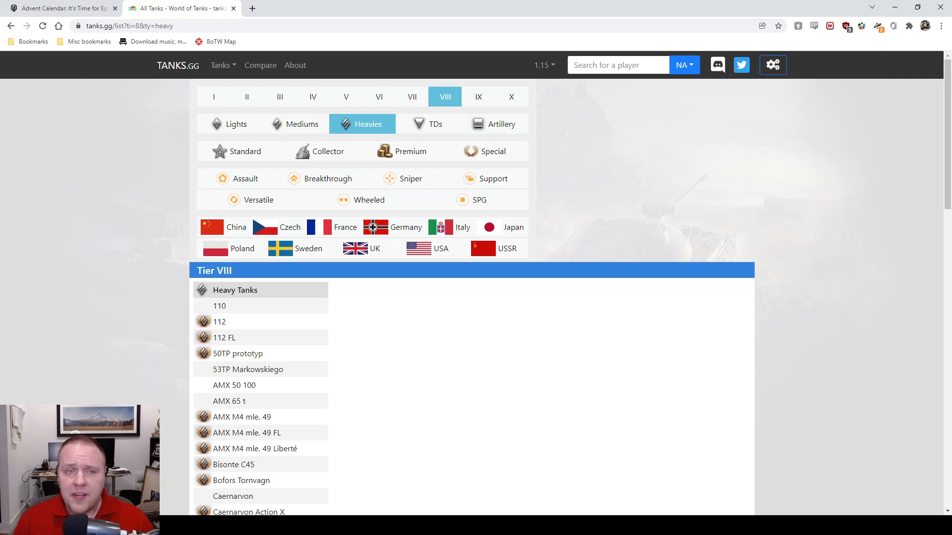
mouse_move(756, 323)
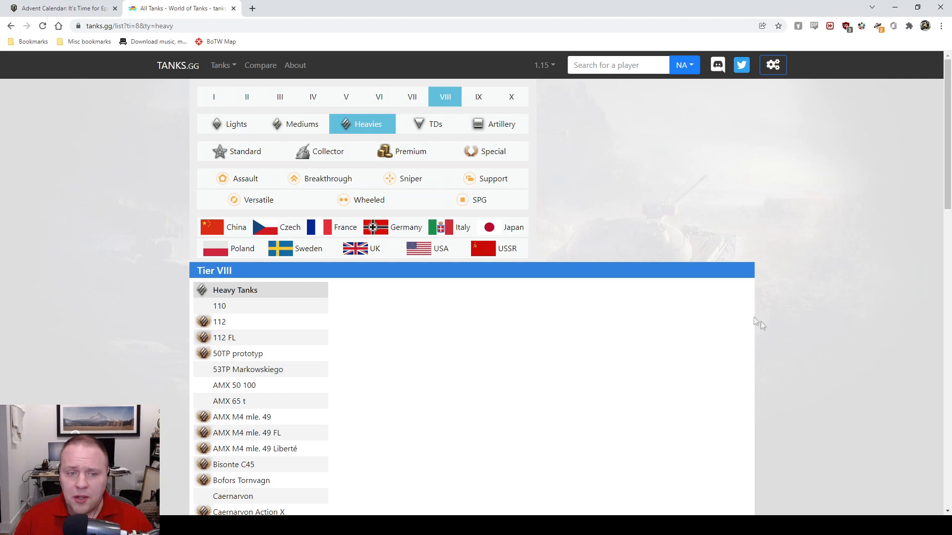
Filter the tier VIII heavy tank list to Germany so the VK 75.01 (K) appears.
left_click(64, 8)
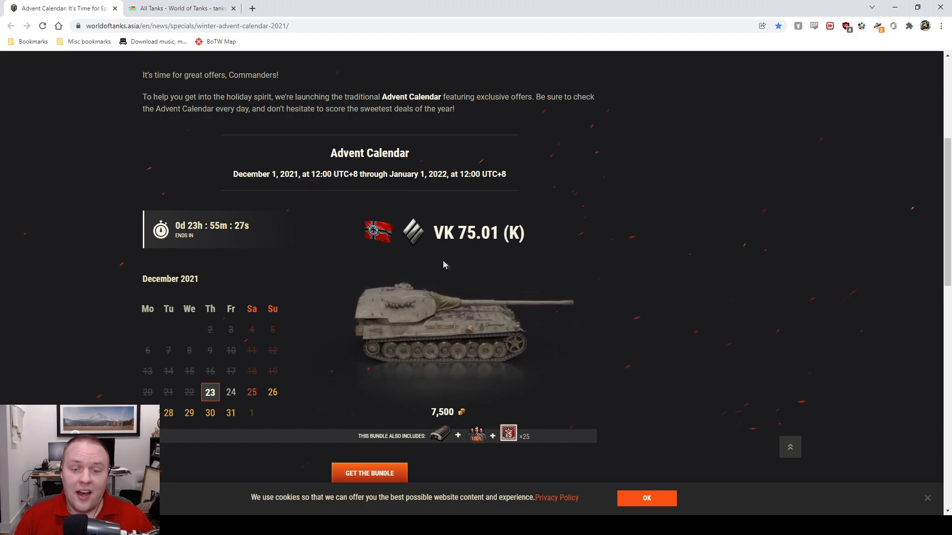
left_click(185, 8)
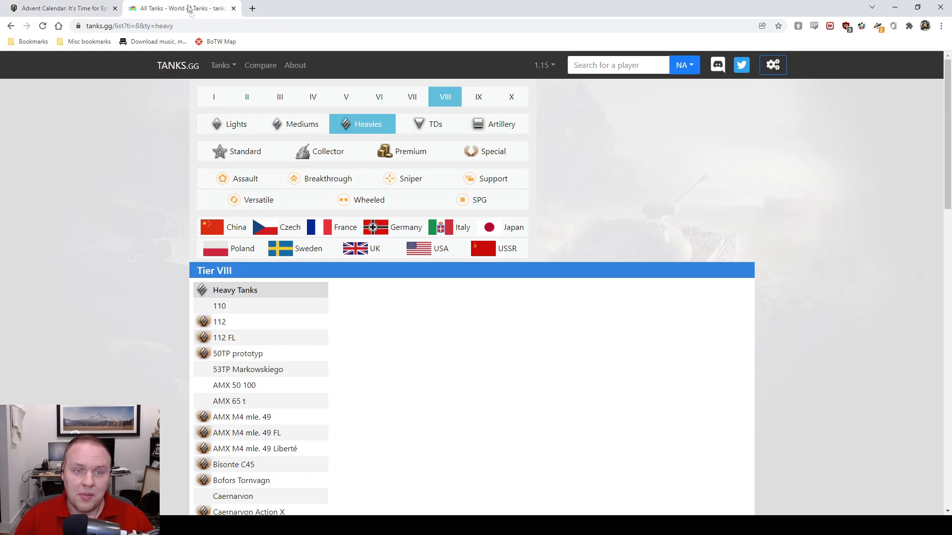
left_click(406, 227)
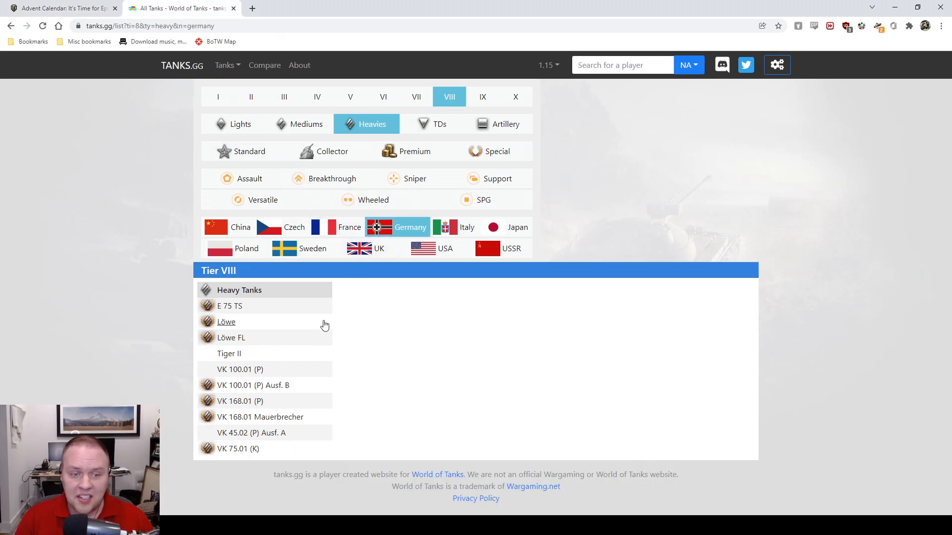
mouse_move(270, 424)
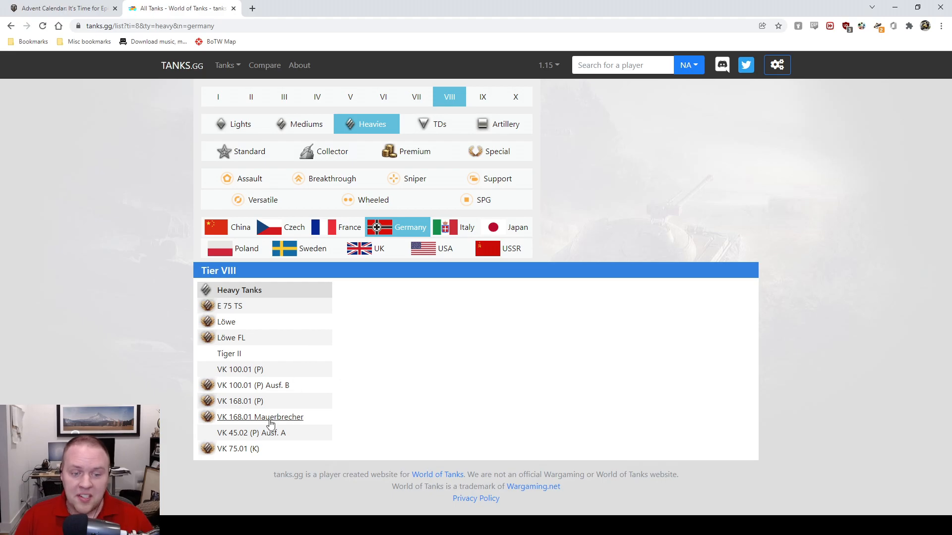
Open the VK 75.01 (K) stats page from the German heavy tank list.
left_click(238, 449)
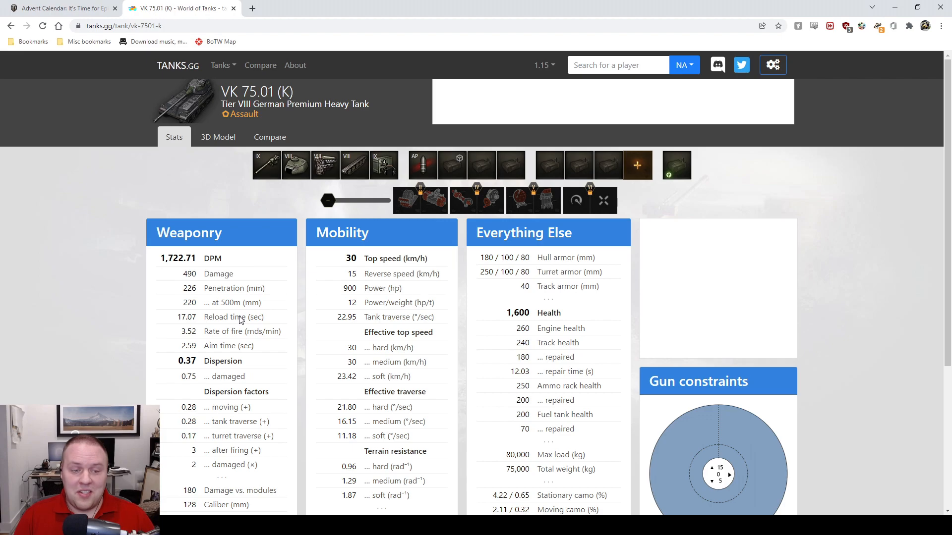
mouse_move(252, 333)
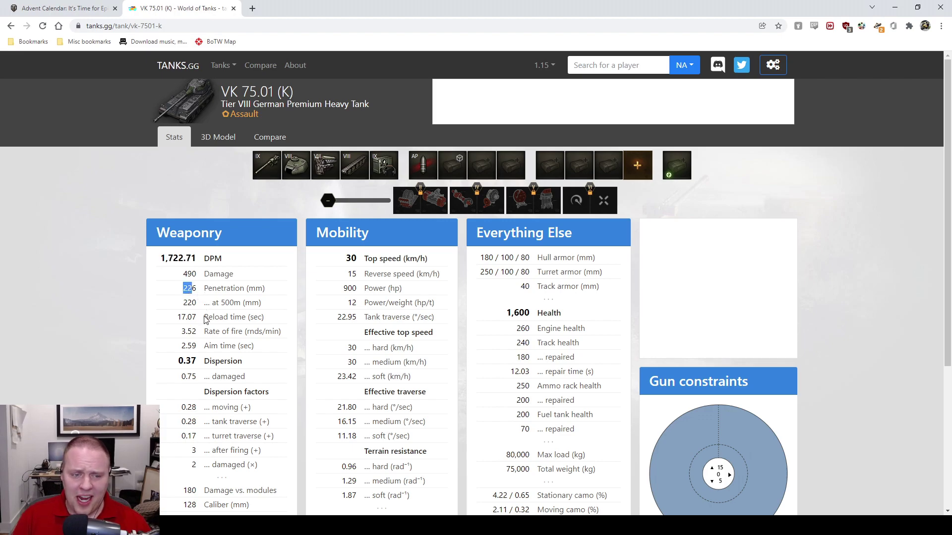
Load the APCR shell to compare penetration, review the stats, then switch to the 3D Model view.
left_click(422, 165)
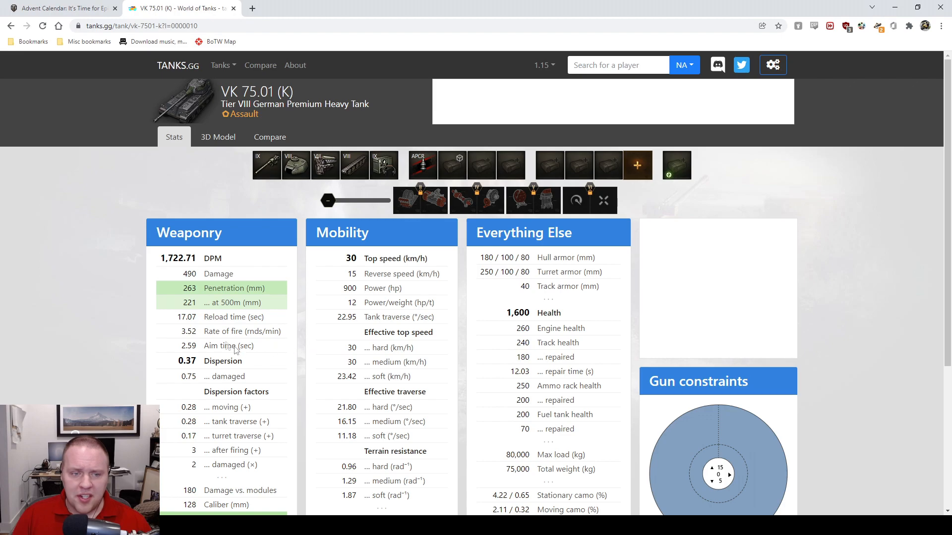
mouse_move(422, 165)
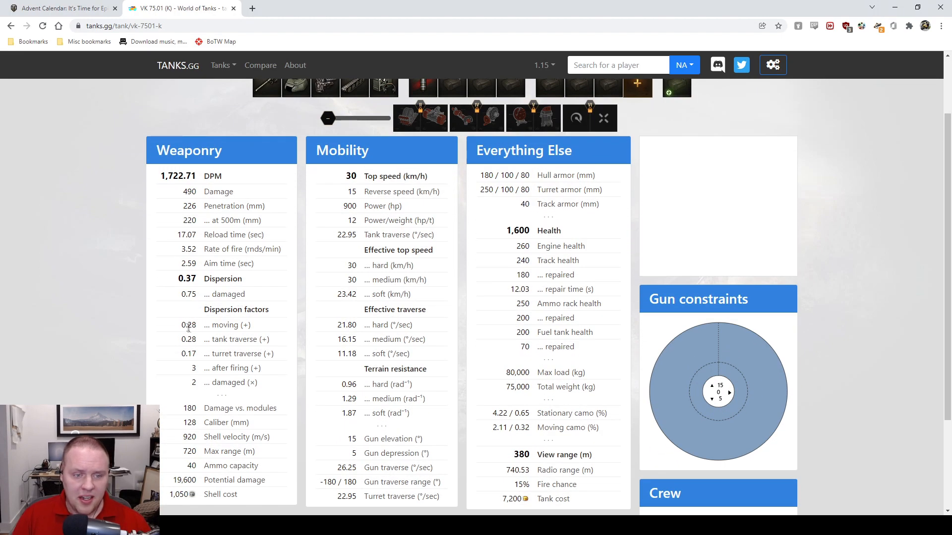
left_click_drag(181, 325, 266, 354)
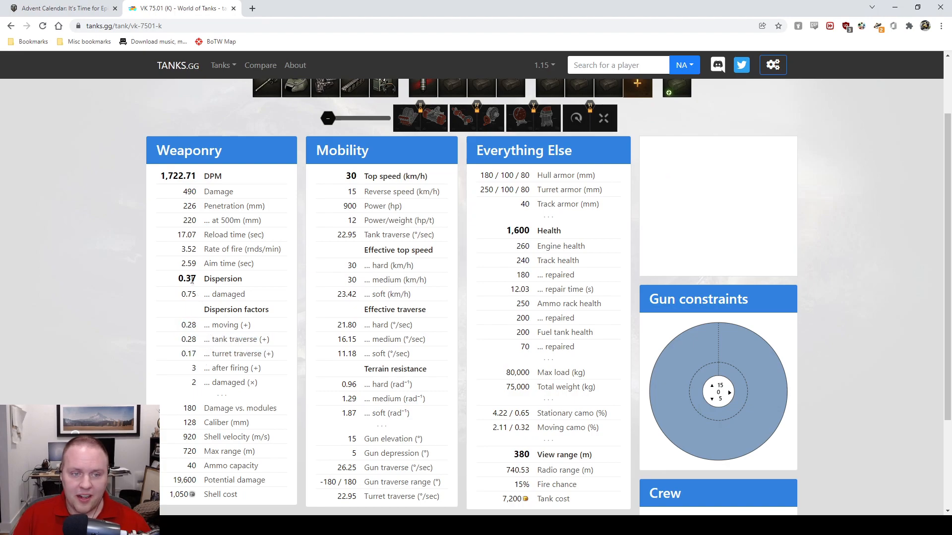
double_click(187, 264)
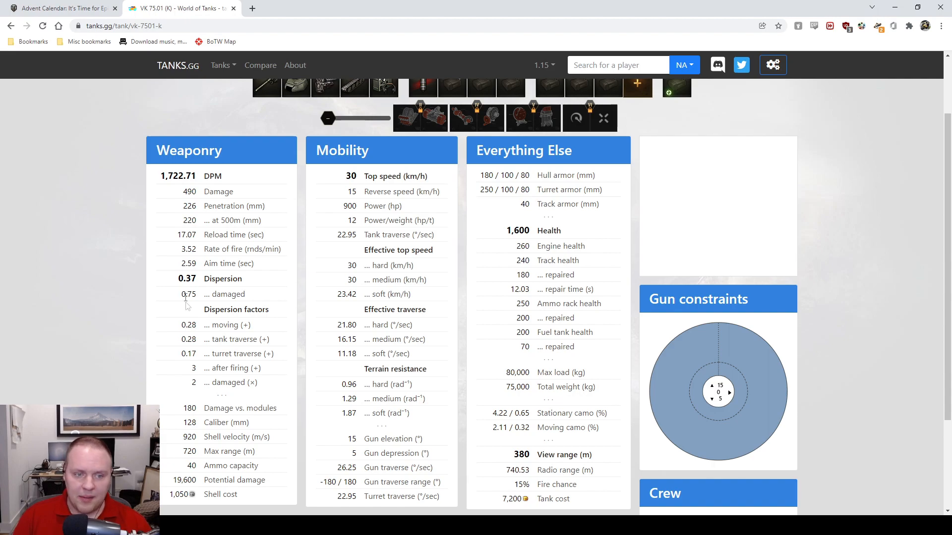
left_click_drag(179, 325, 266, 354)
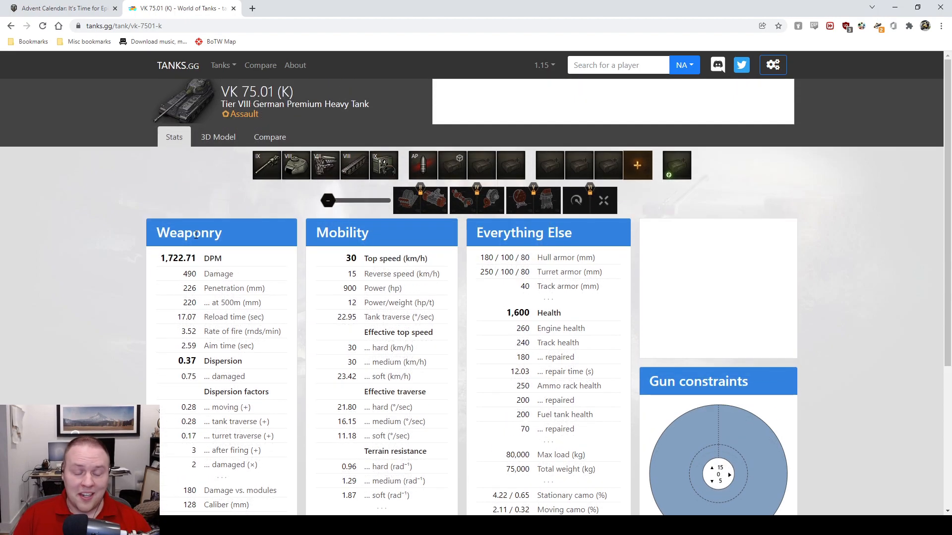
mouse_move(217, 151)
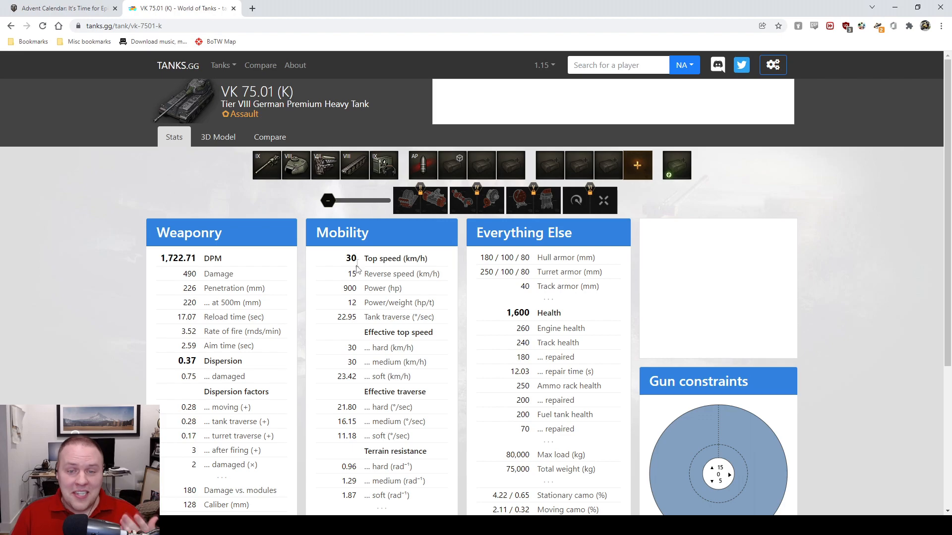
mouse_move(360, 296)
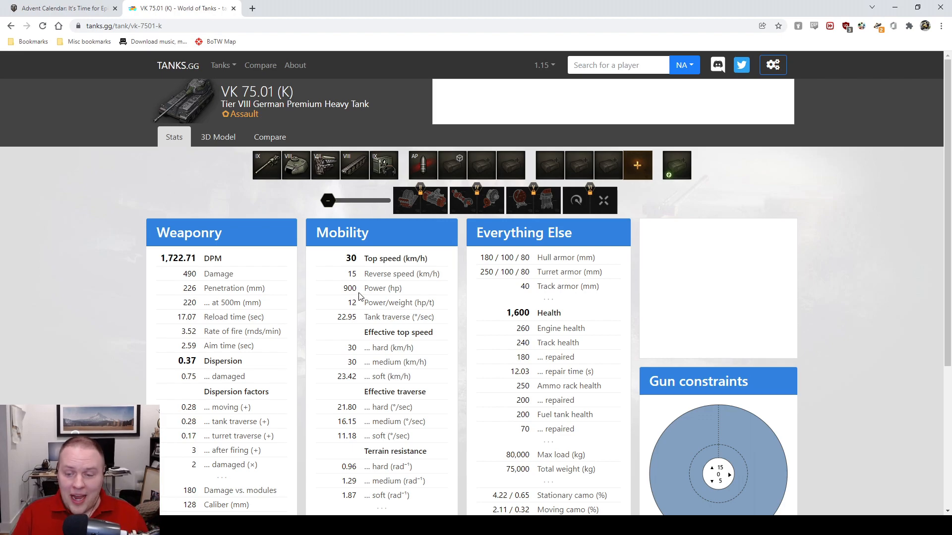
left_click(217, 137)
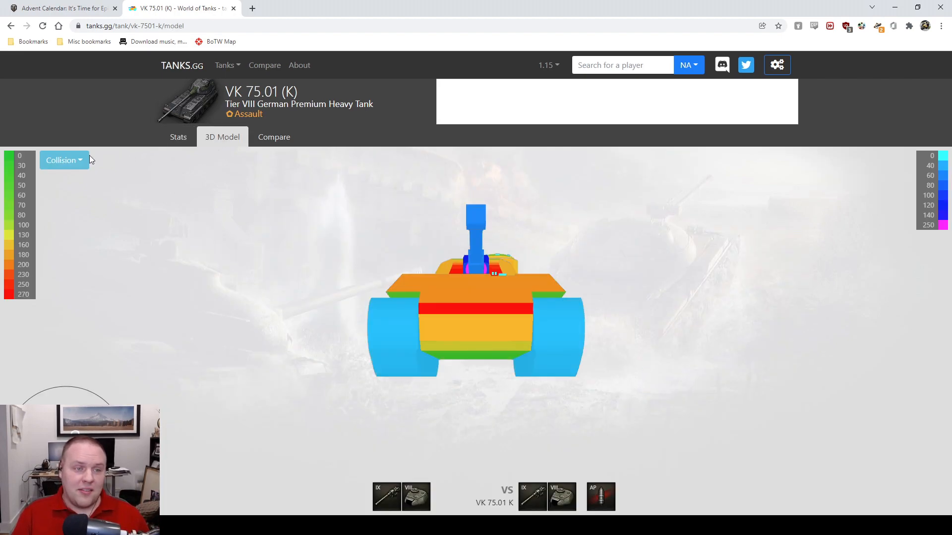
Change the armor view mode from Collision to Live penetration.
left_click(63, 161)
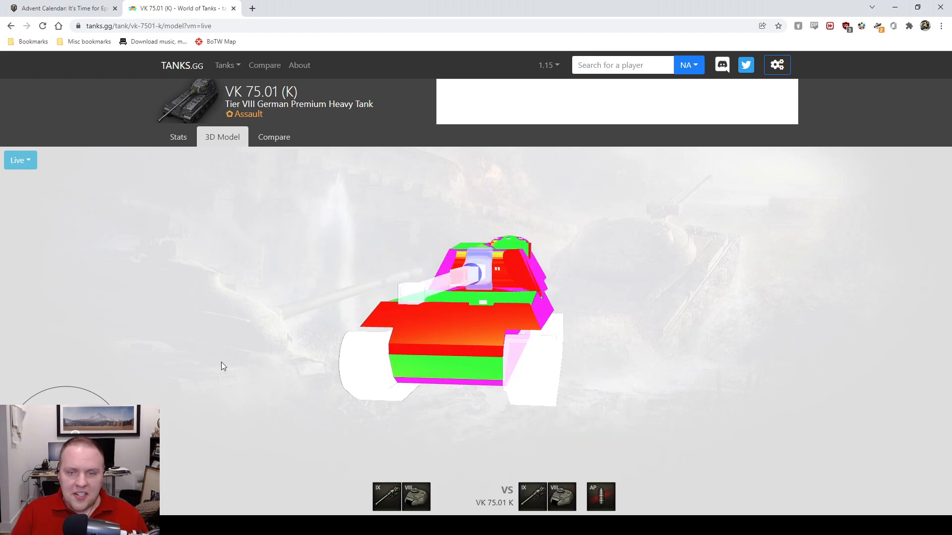
Rotate the live armor model to read effective thickness, ending on the tank's side.
left_click_drag(221, 366, 170, 362)
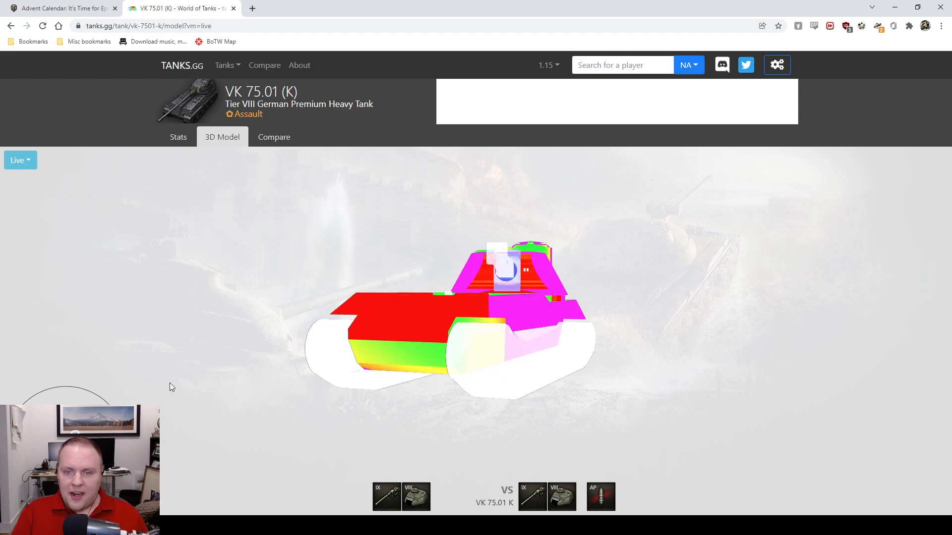
mouse_move(531, 252)
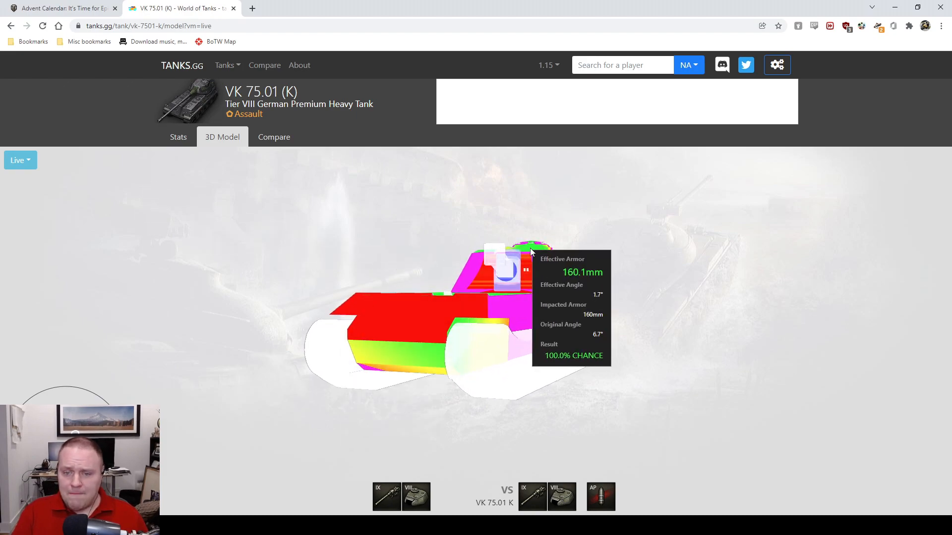
mouse_move(581, 239)
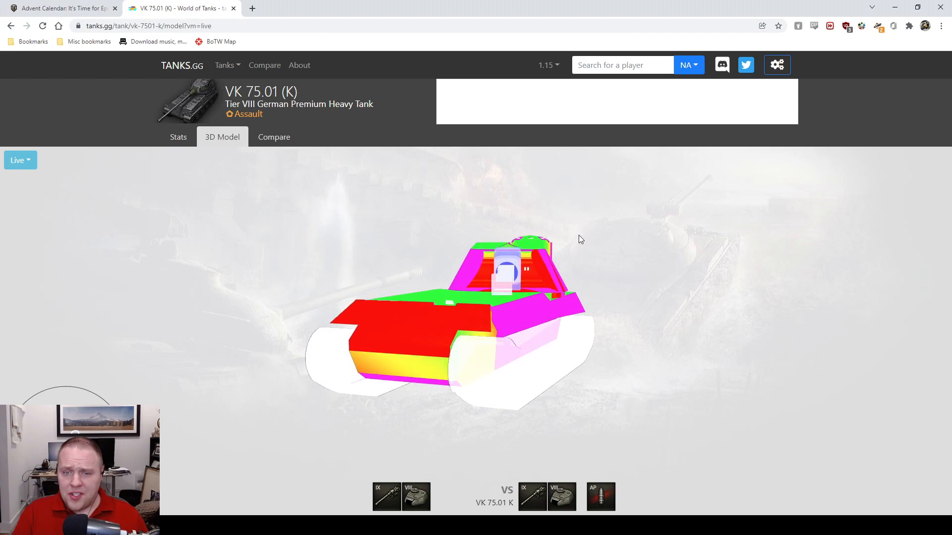
mouse_move(499, 251)
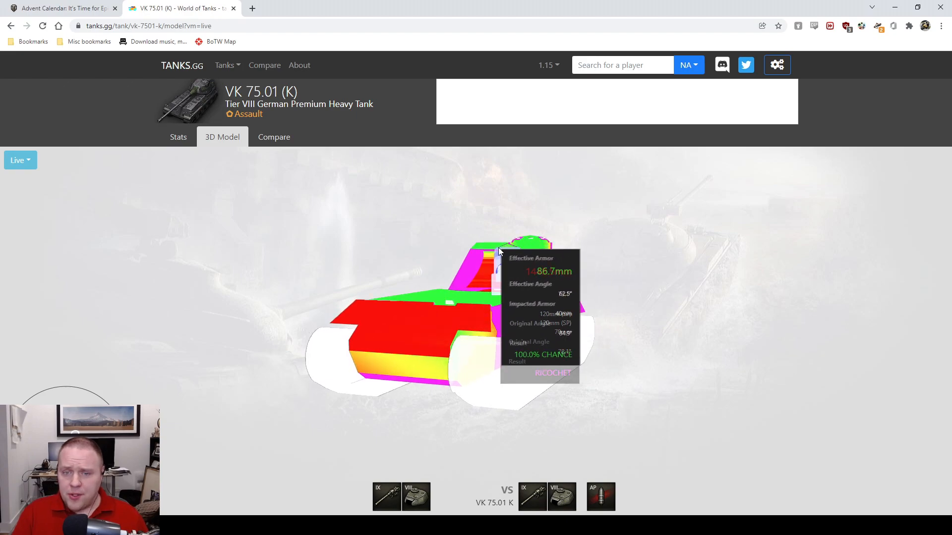
mouse_move(534, 249)
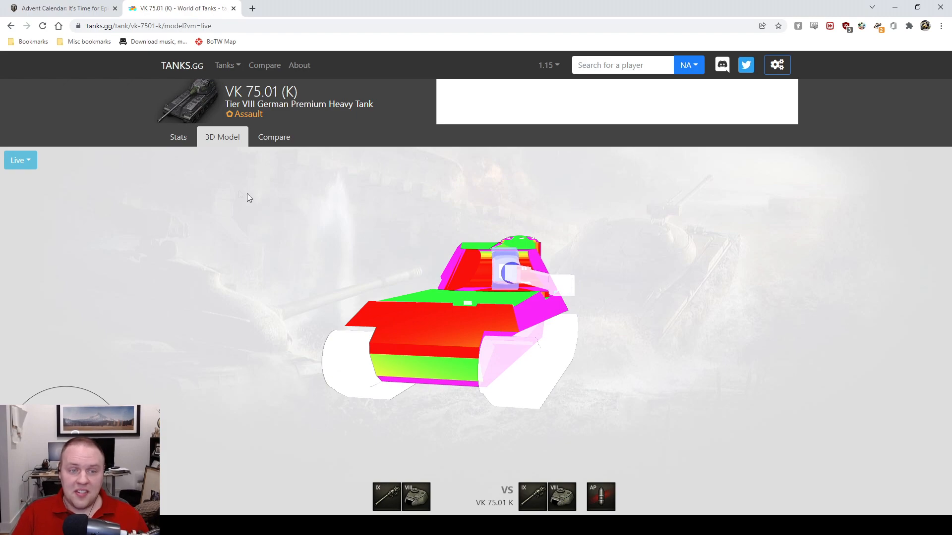
mouse_move(563, 287)
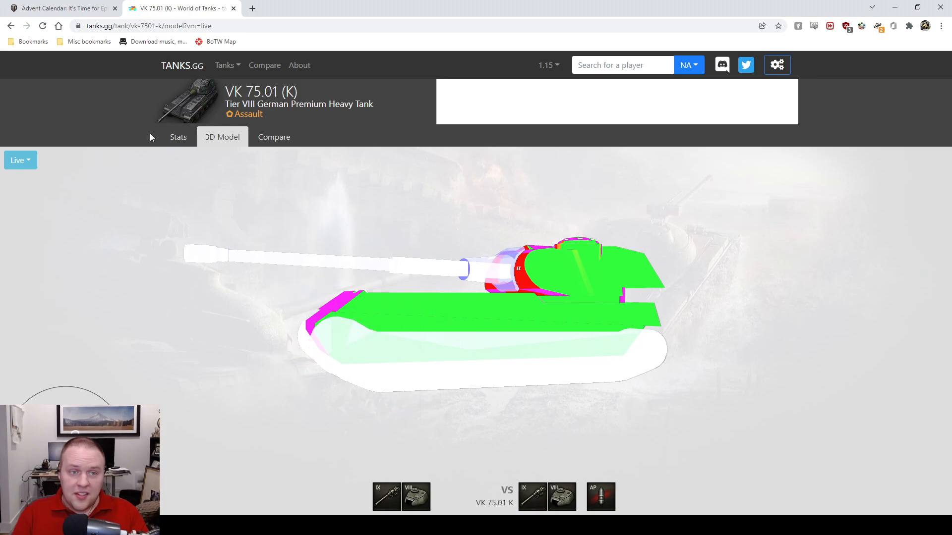
Return to the VK 75.01 (K) Stats view and scroll through its figures.
left_click(178, 137)
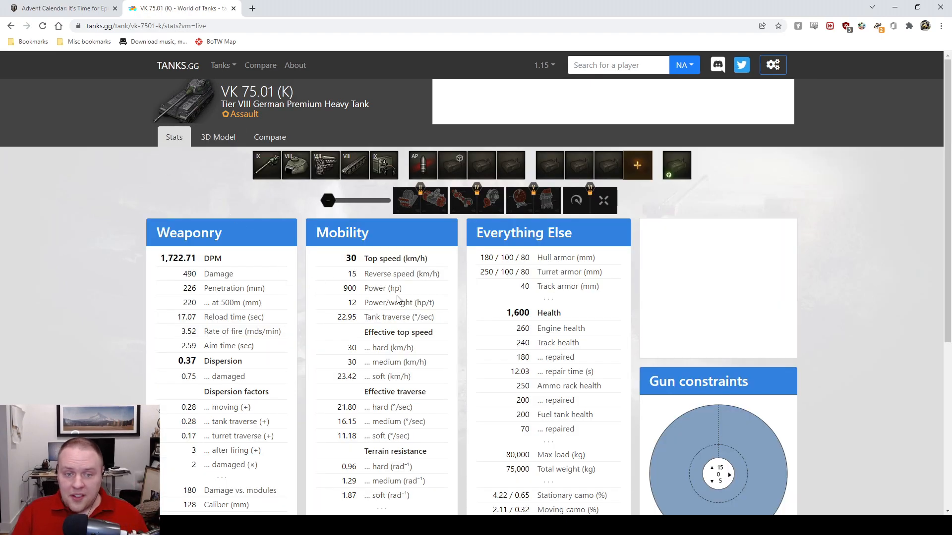
scroll("down", 3)
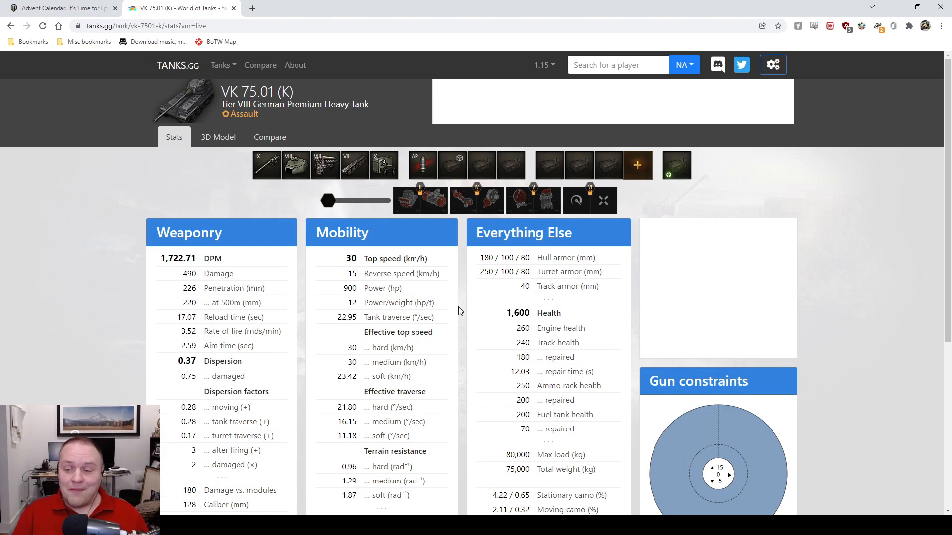
mouse_move(467, 269)
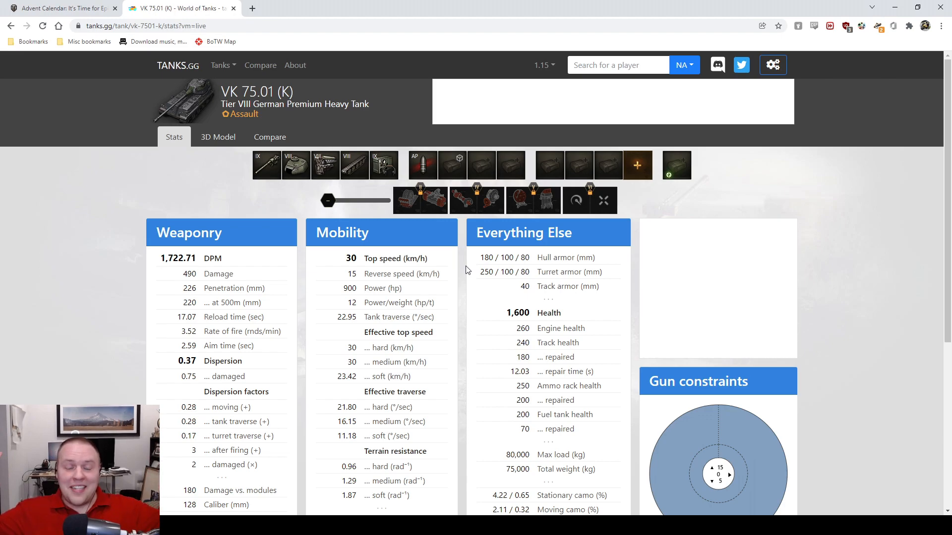